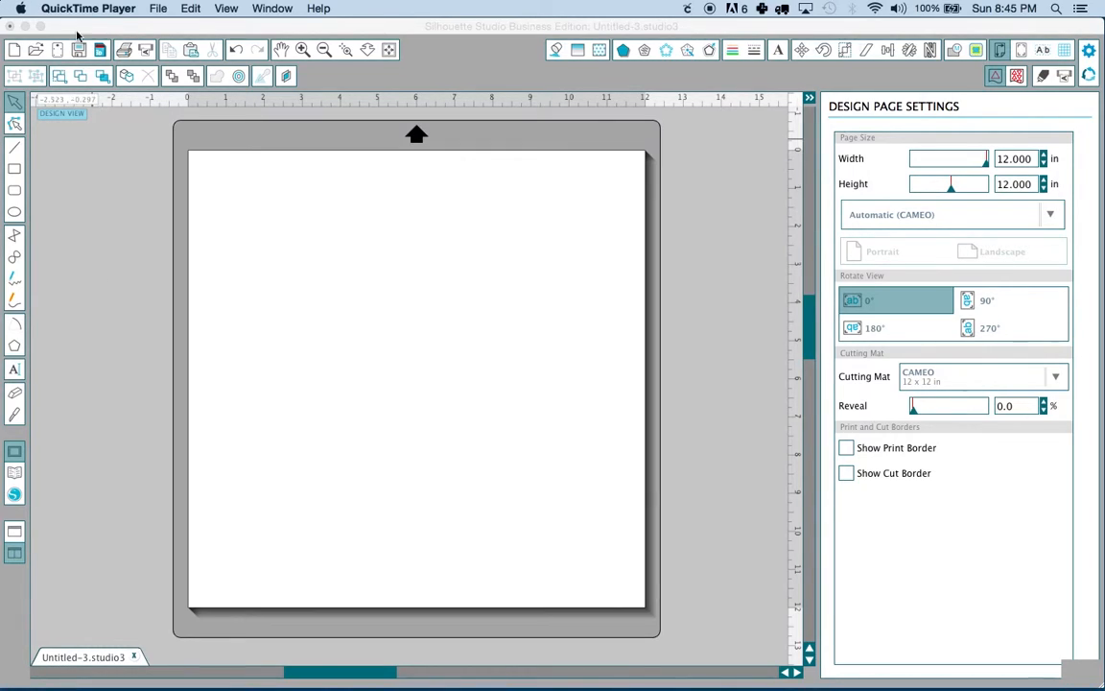
# Open base_black.svg from the Desktop SVG files folder onto its own mat.
pyautogui.click(158, 8)
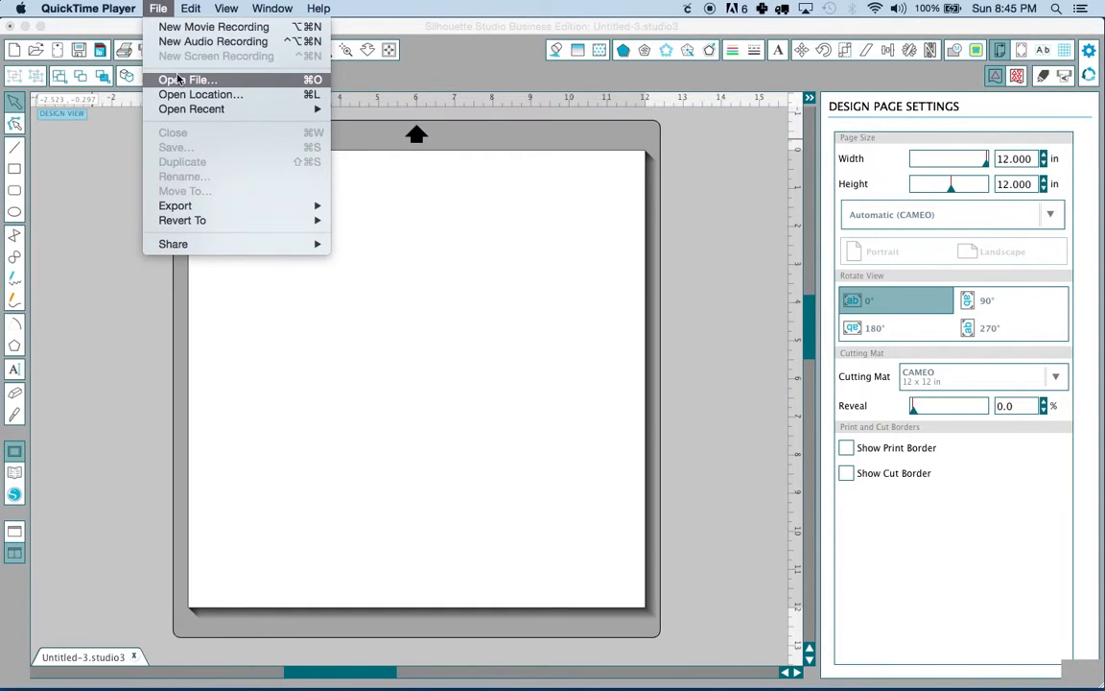
pyautogui.click(188, 80)
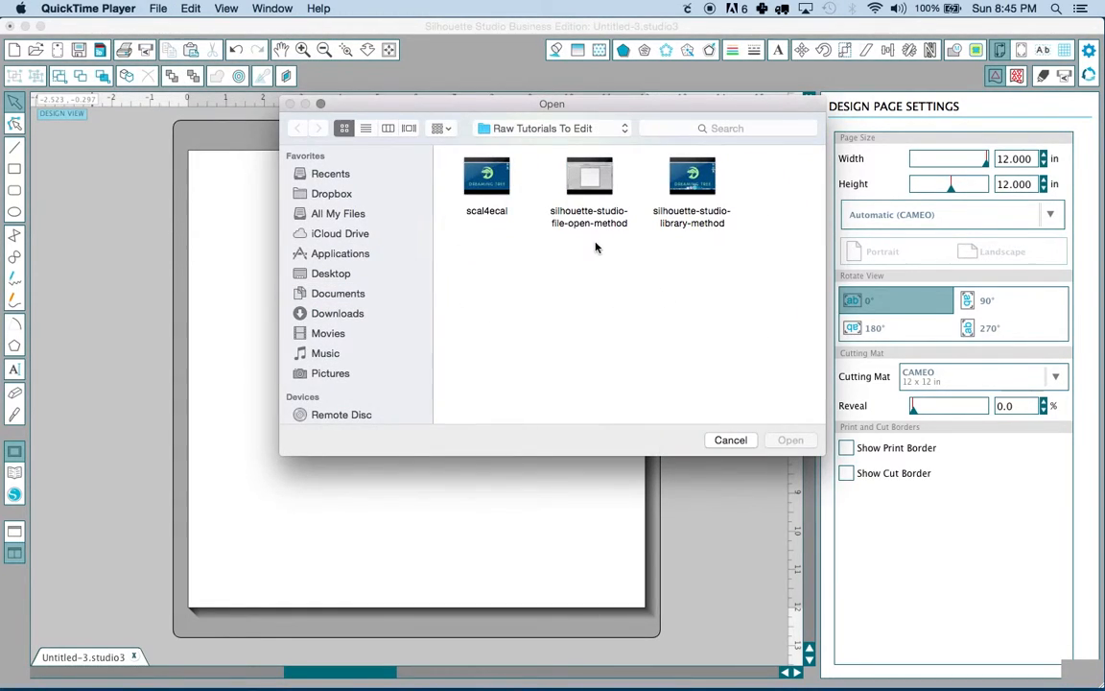
pyautogui.click(331, 273)
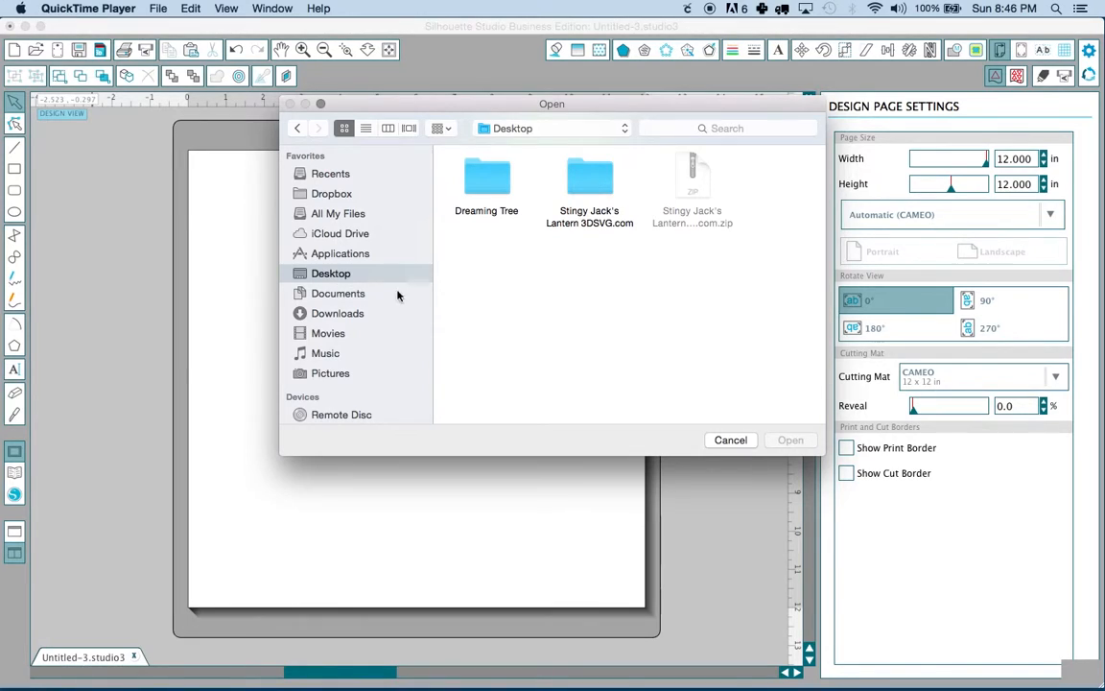
pyautogui.click(155, 7)
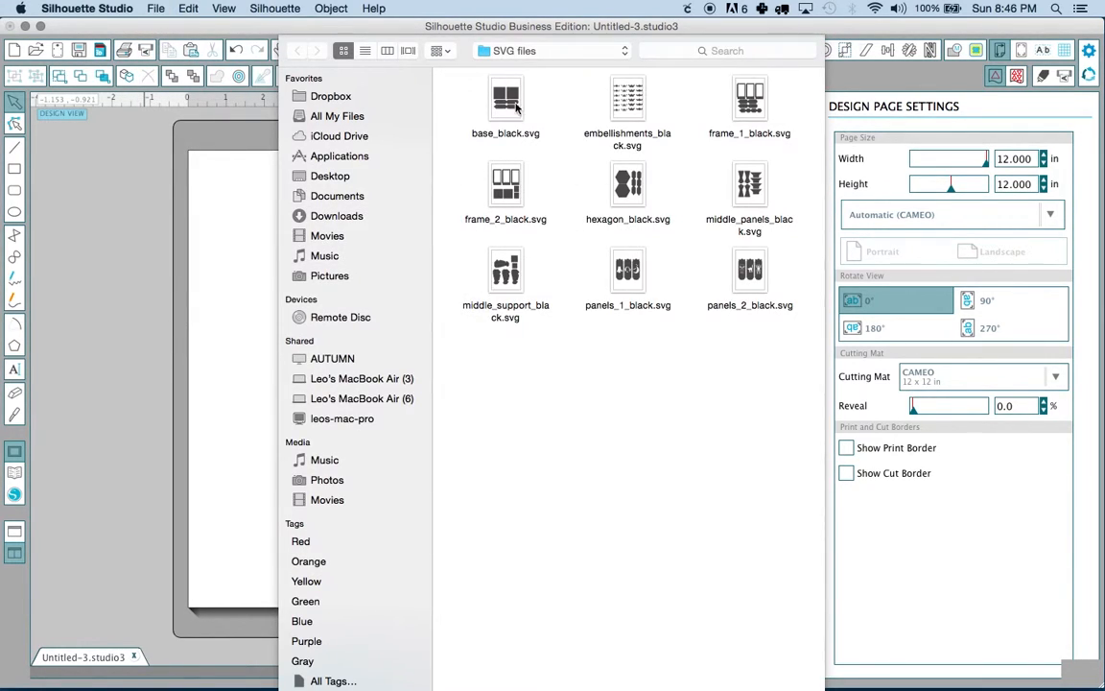
pyautogui.click(506, 99)
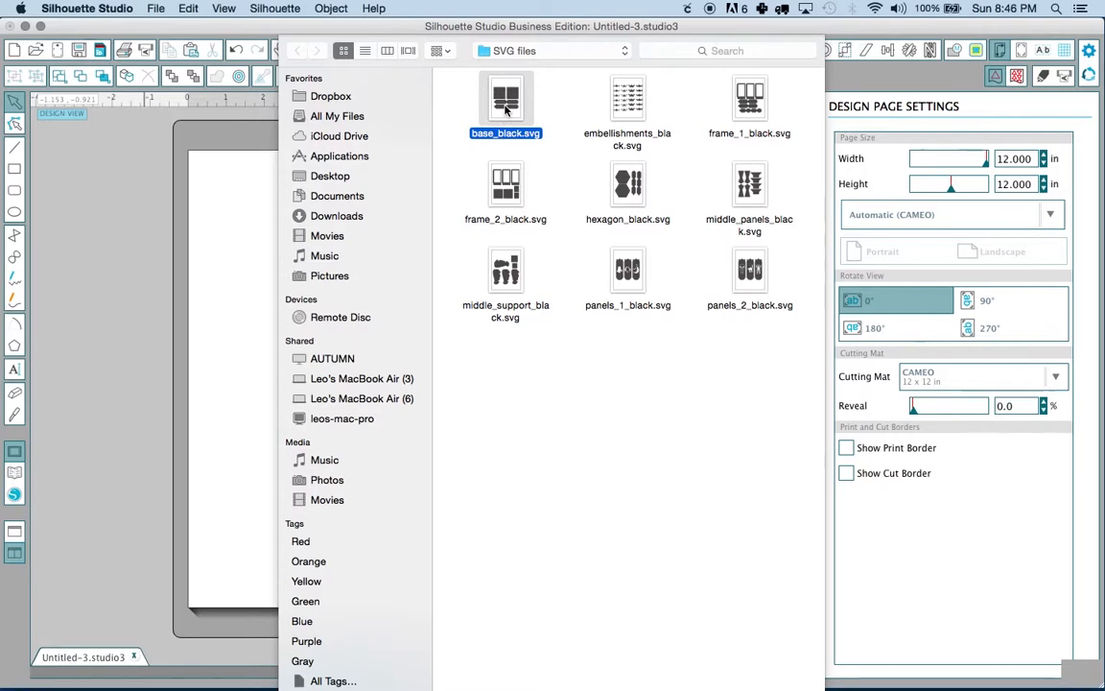
pyautogui.doubleClick(506, 101)
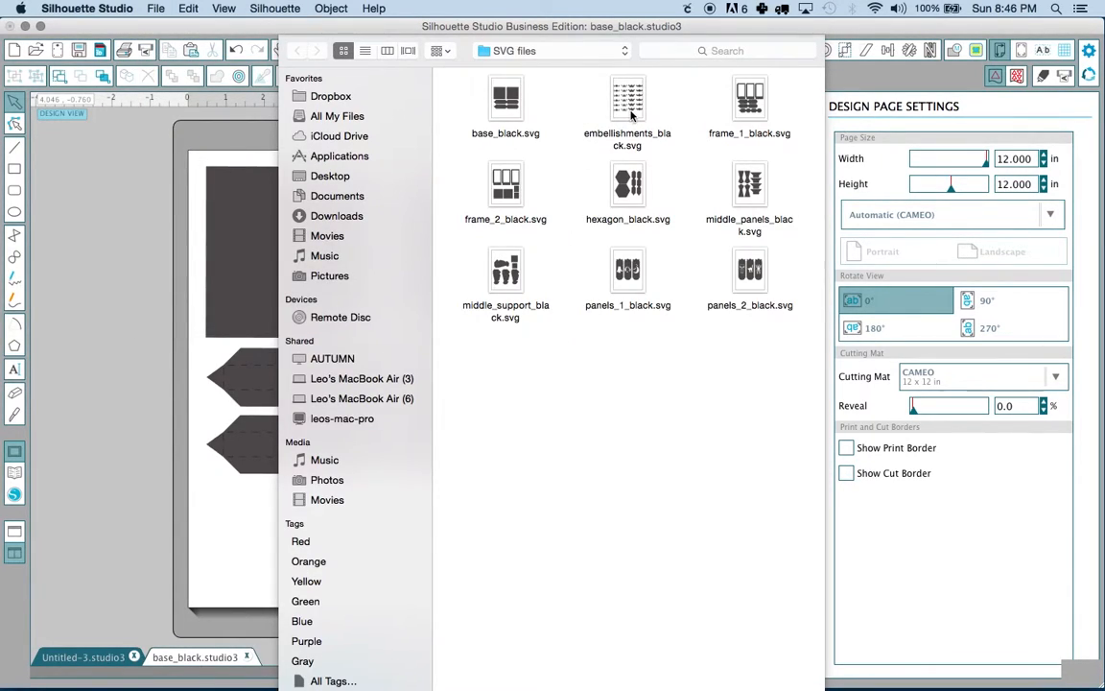
# Open embellishments_black.svg and frame_1_black.svg as two more documents.
pyautogui.click(628, 98)
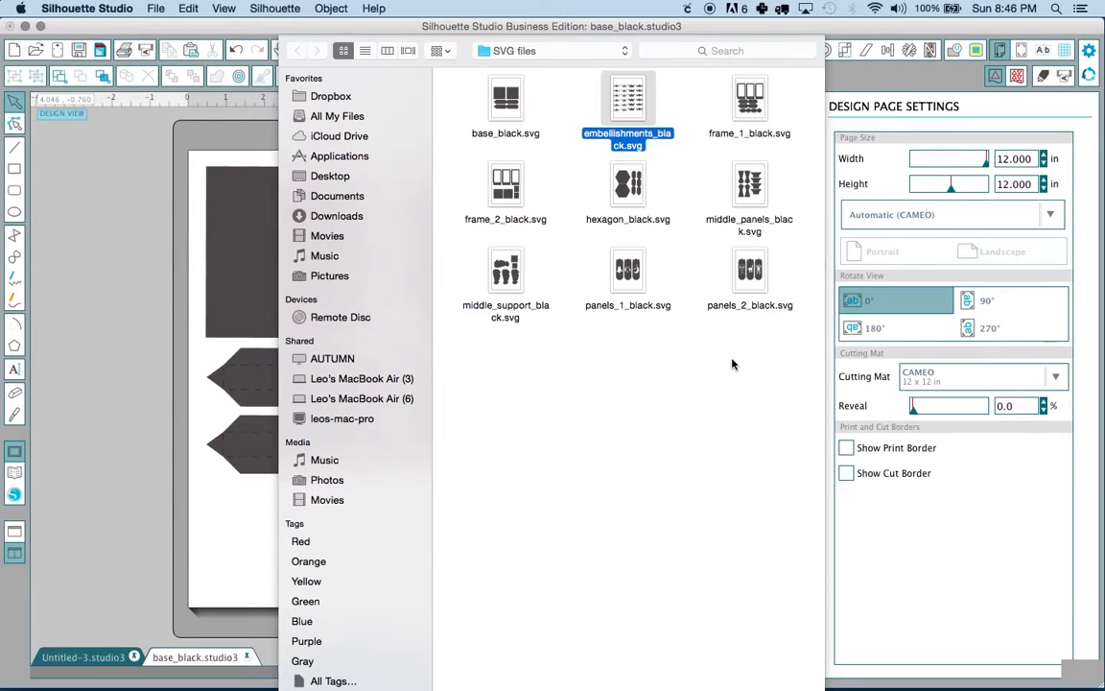
pyautogui.scroll(-3)
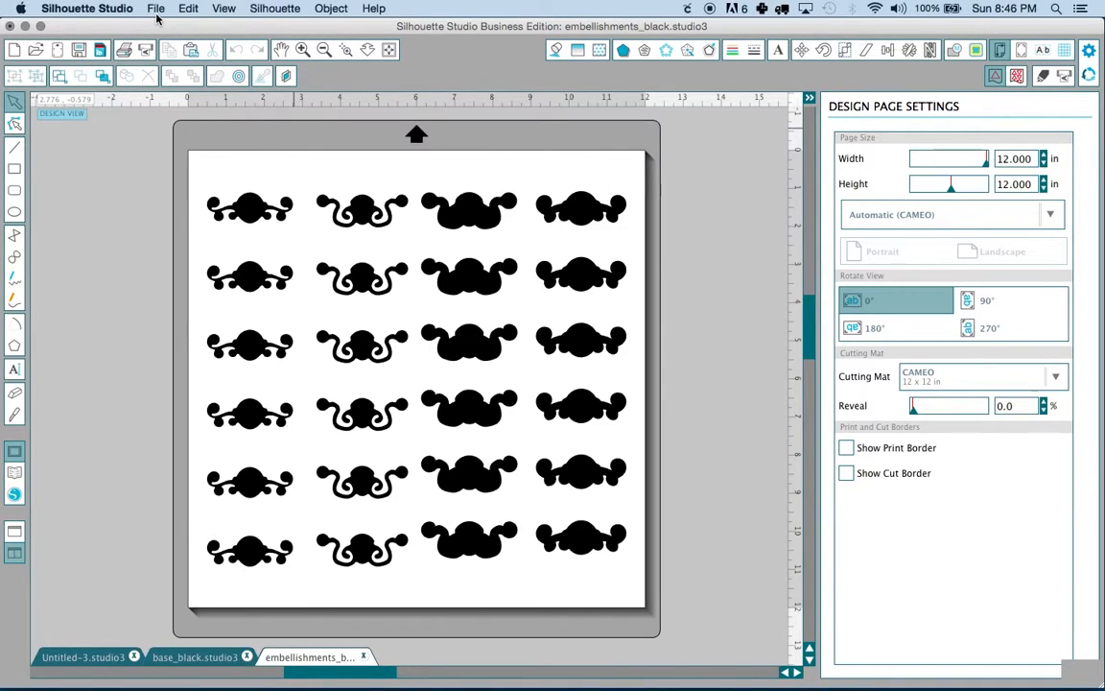
pyautogui.click(156, 9)
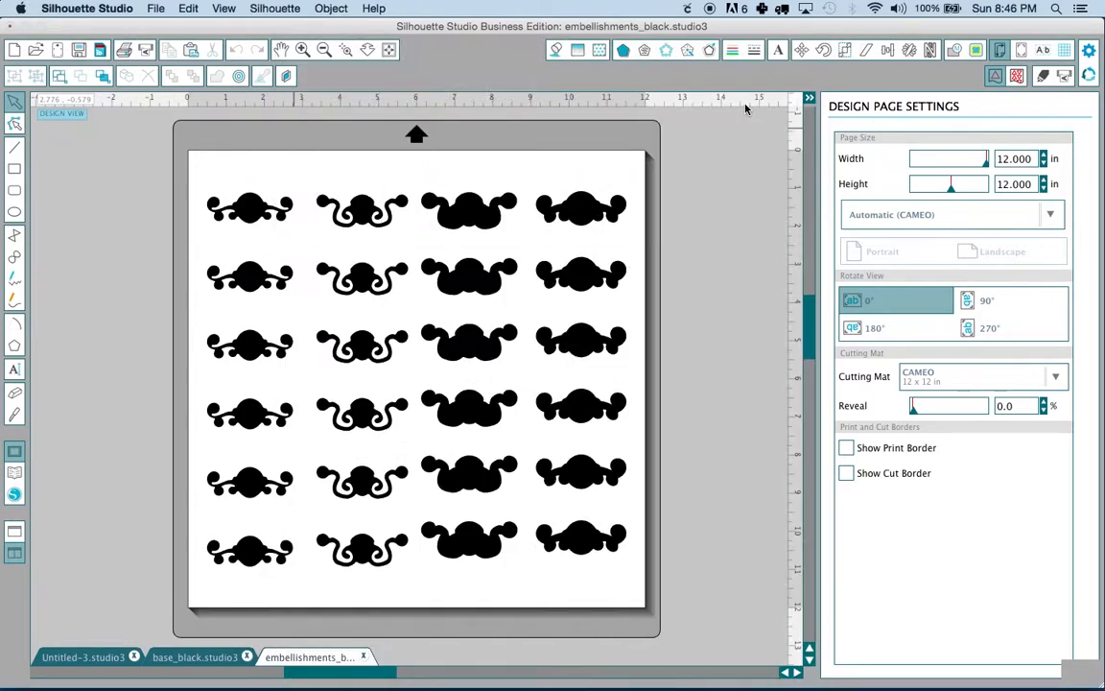
pyautogui.click(425, 657)
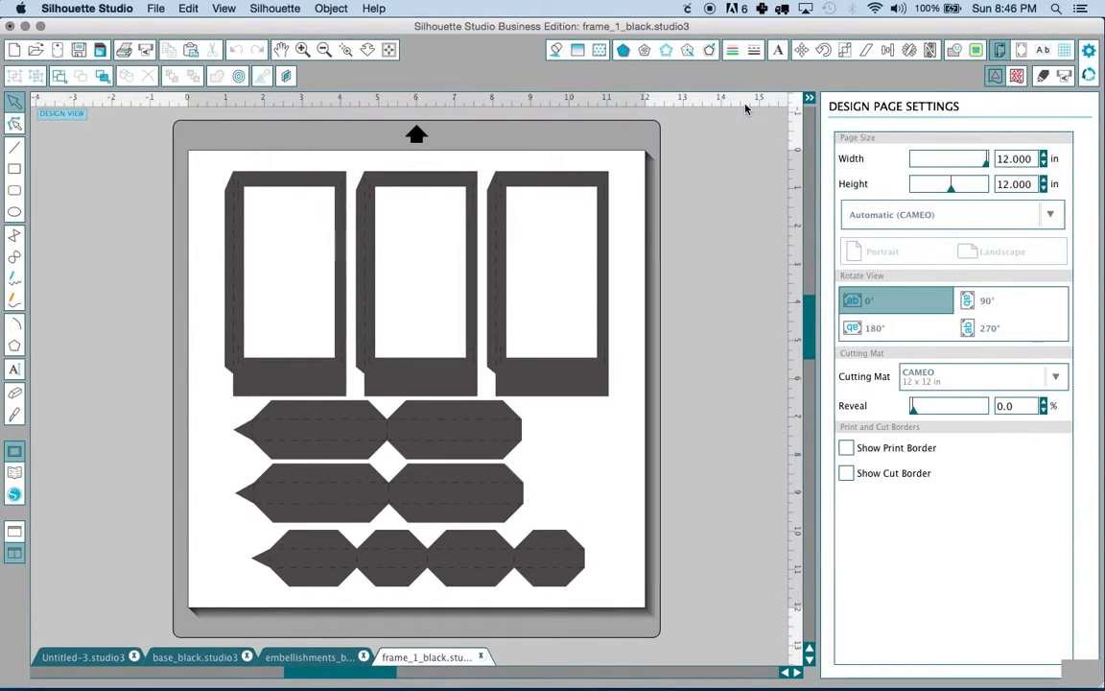
pyautogui.moveTo(360, 221)
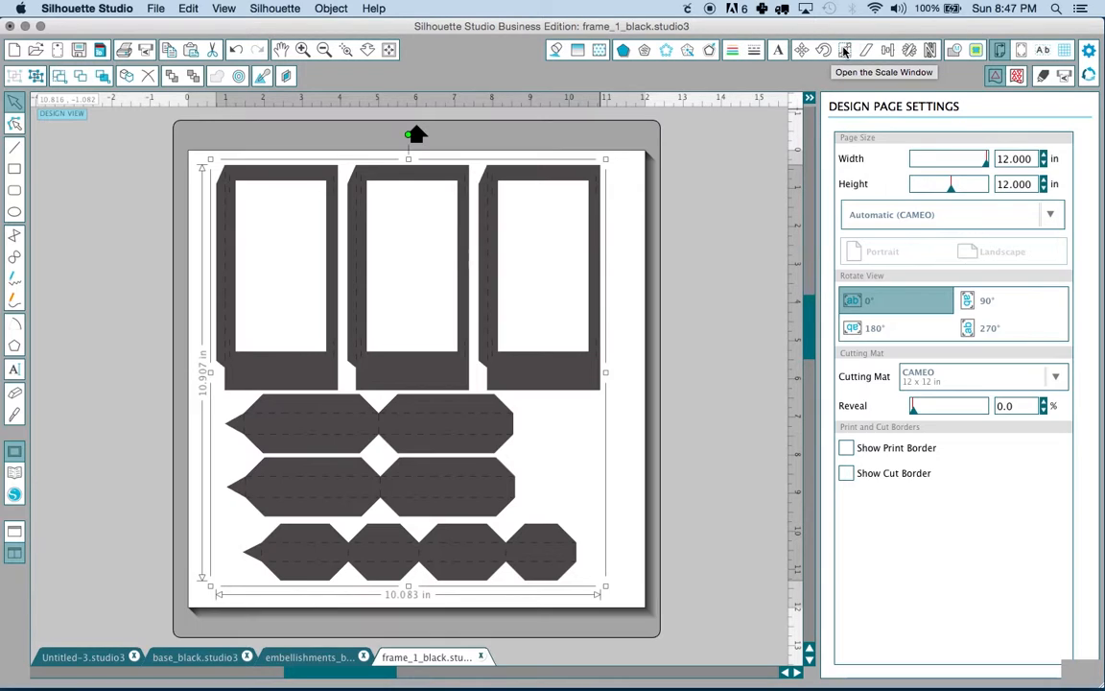
# Scale the selected frame_1 pieces to 80% (8.067 × 8.726 in) via the Scale window's Custom field.
pyautogui.click(844, 50)
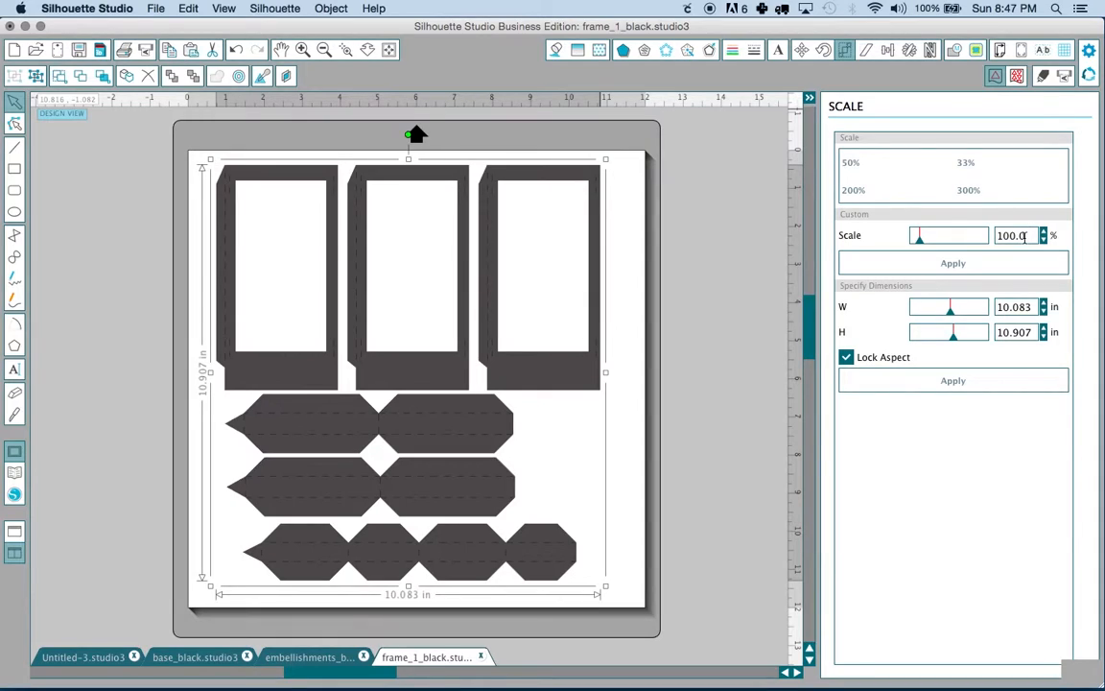
pyautogui.tripleClick(1012, 236)
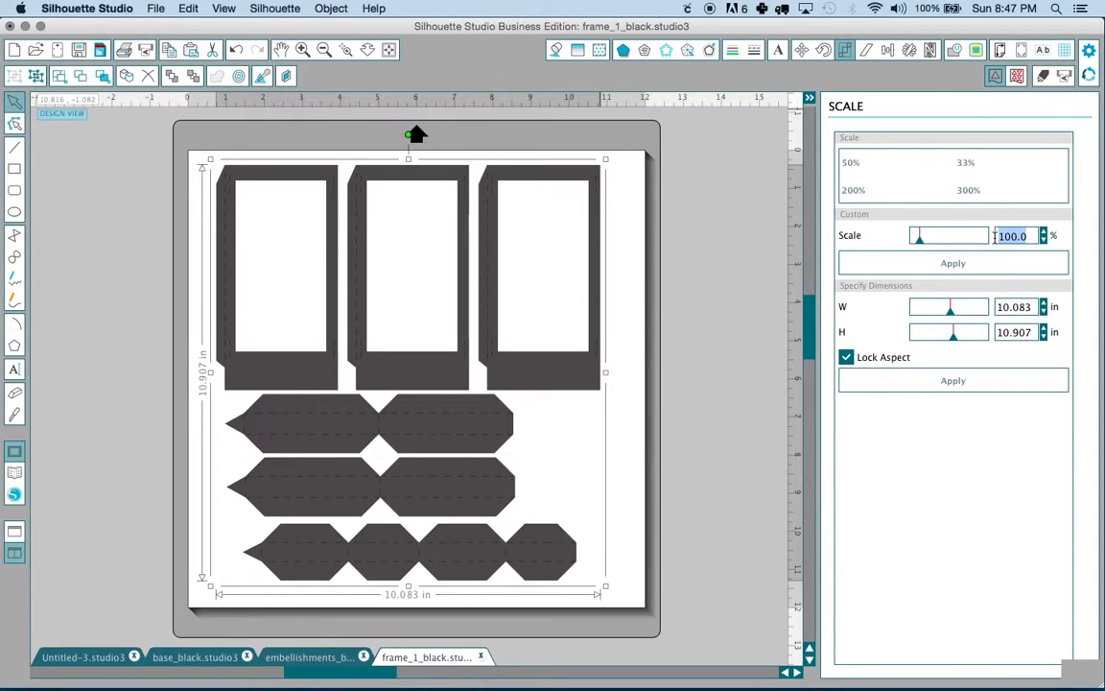
pyautogui.write('8')
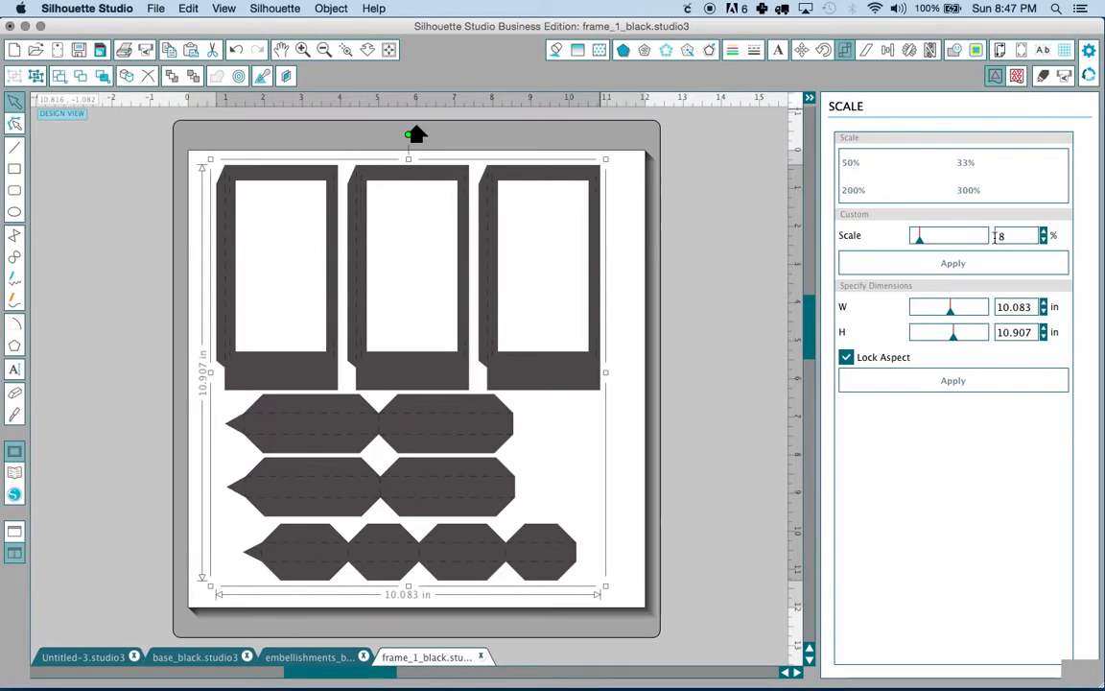
pyautogui.click(952, 262)
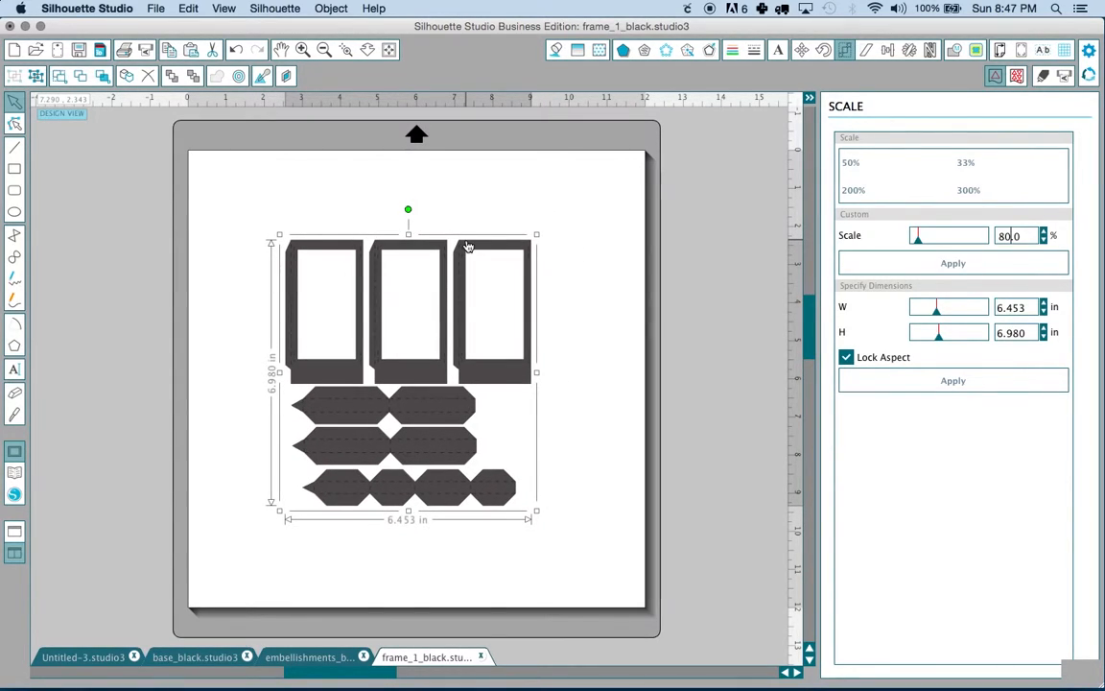
pyautogui.click(952, 263)
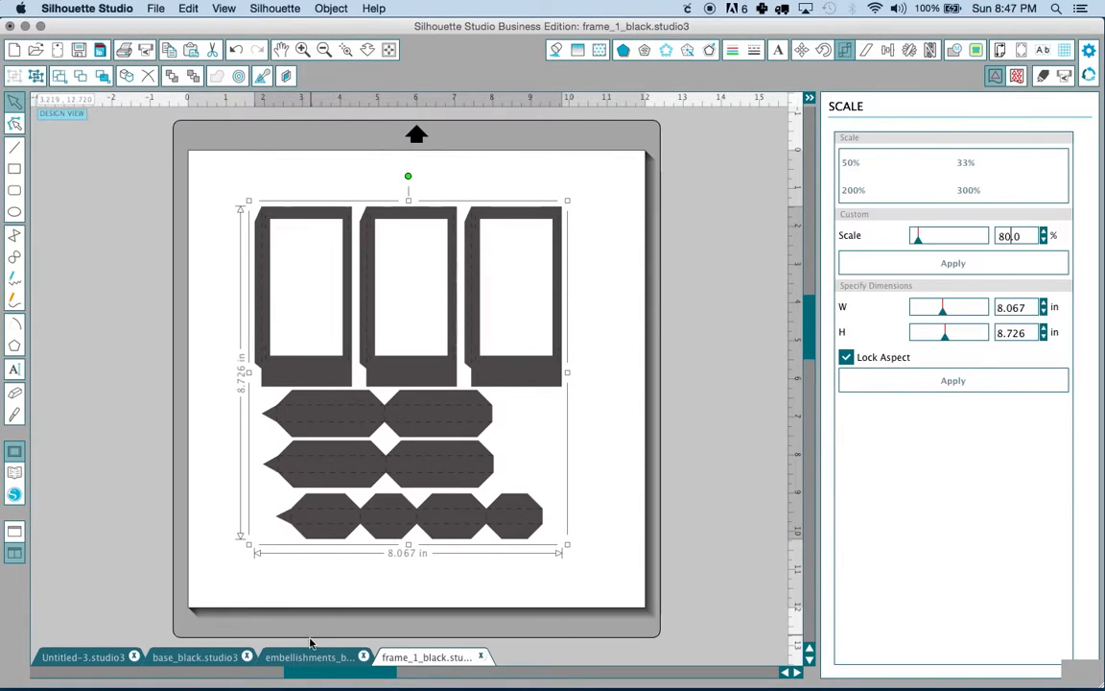
pyautogui.click(309, 657)
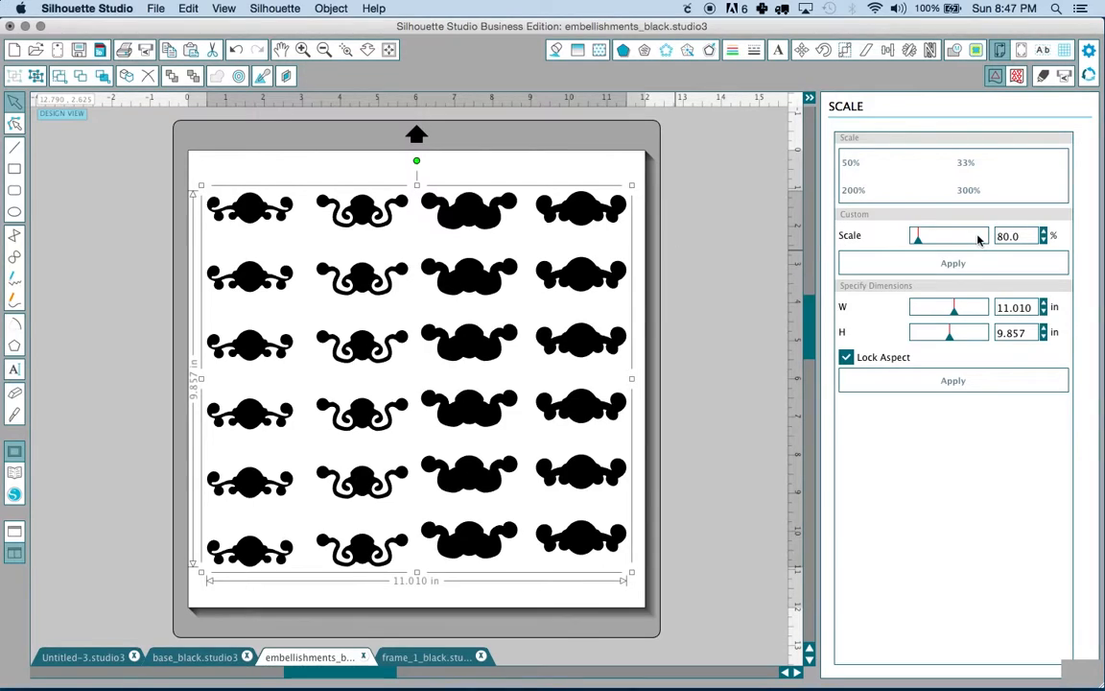
# Apply the 80% scale to the embellishments (8.808 × 7.886 in) and then to the base pieces (7.604 × 6.479 in).
pyautogui.click(952, 262)
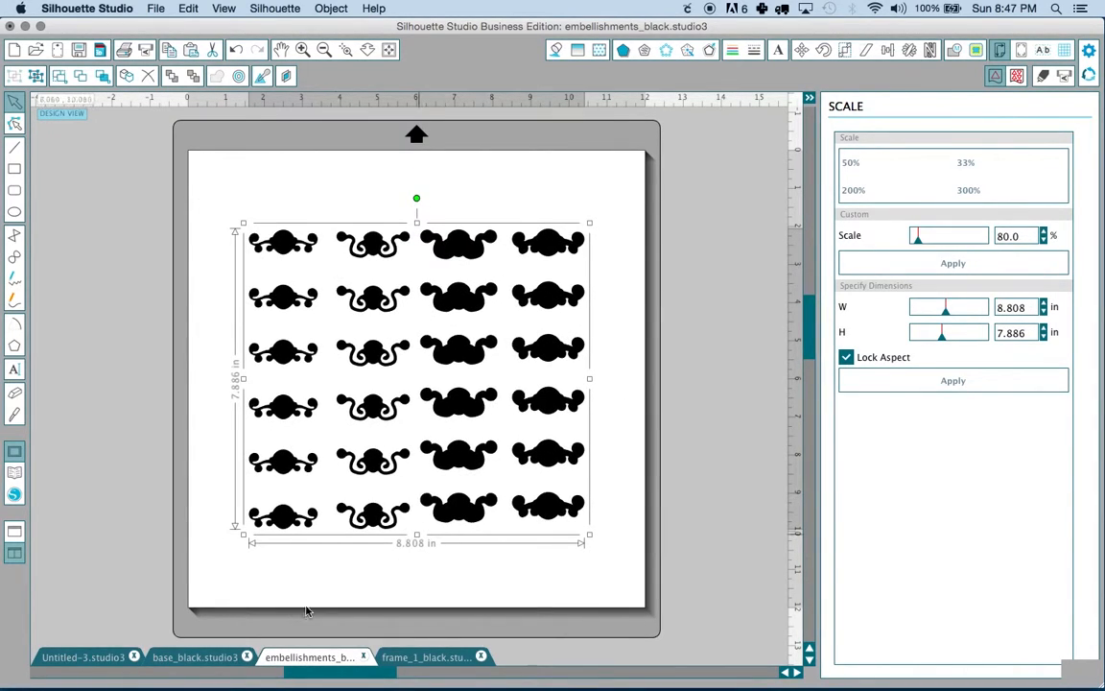
pyautogui.click(195, 657)
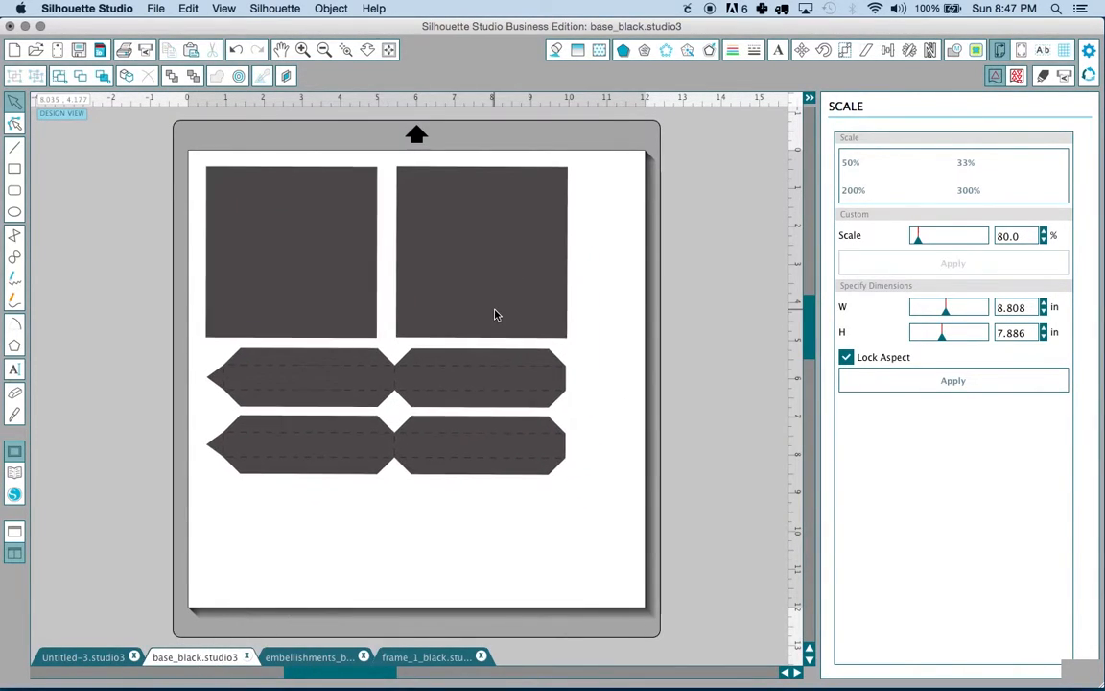
pyautogui.click(952, 263)
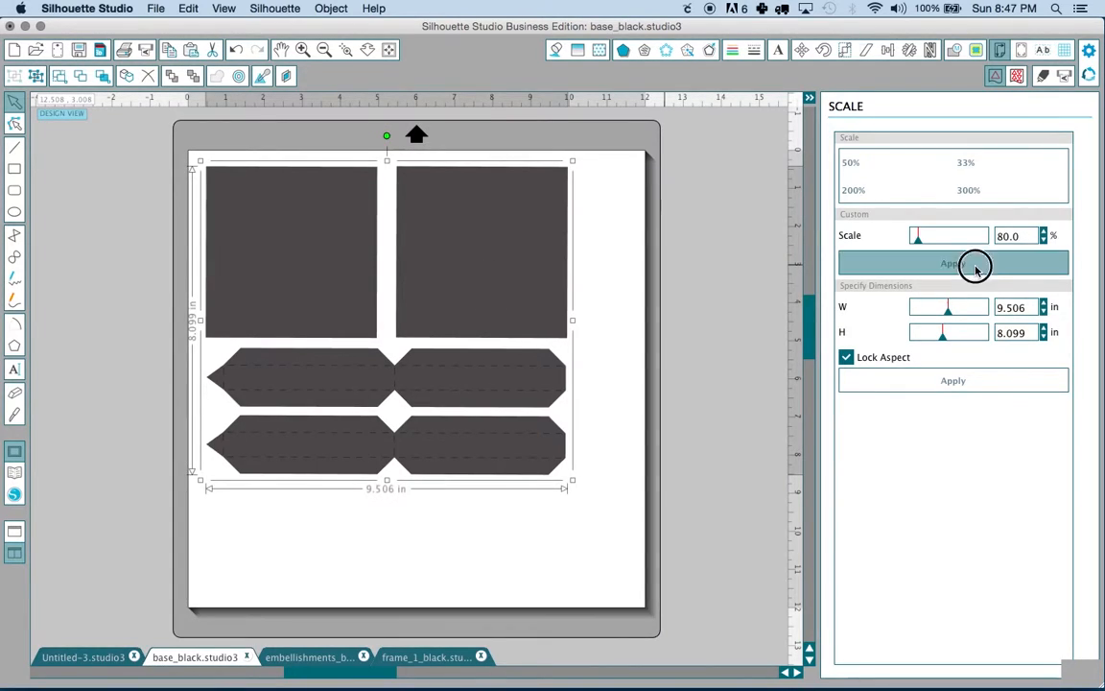
pyautogui.click(952, 263)
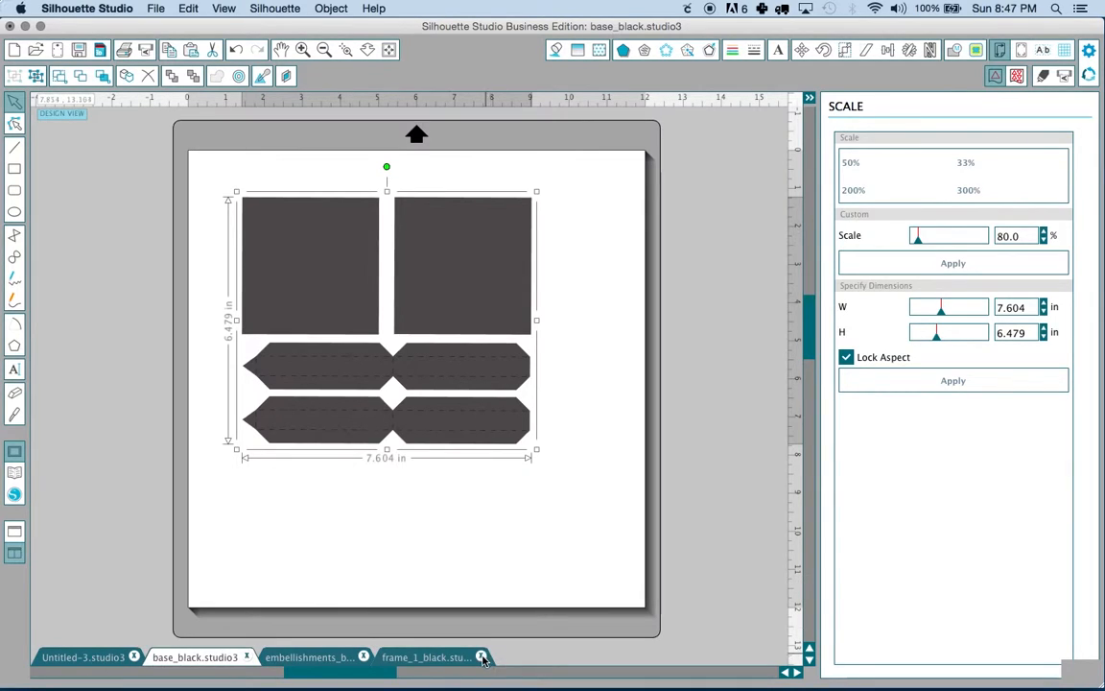
# Close frame_1_black unsaved and reopen base_black.svg at its original size.
pyautogui.click(481, 657)
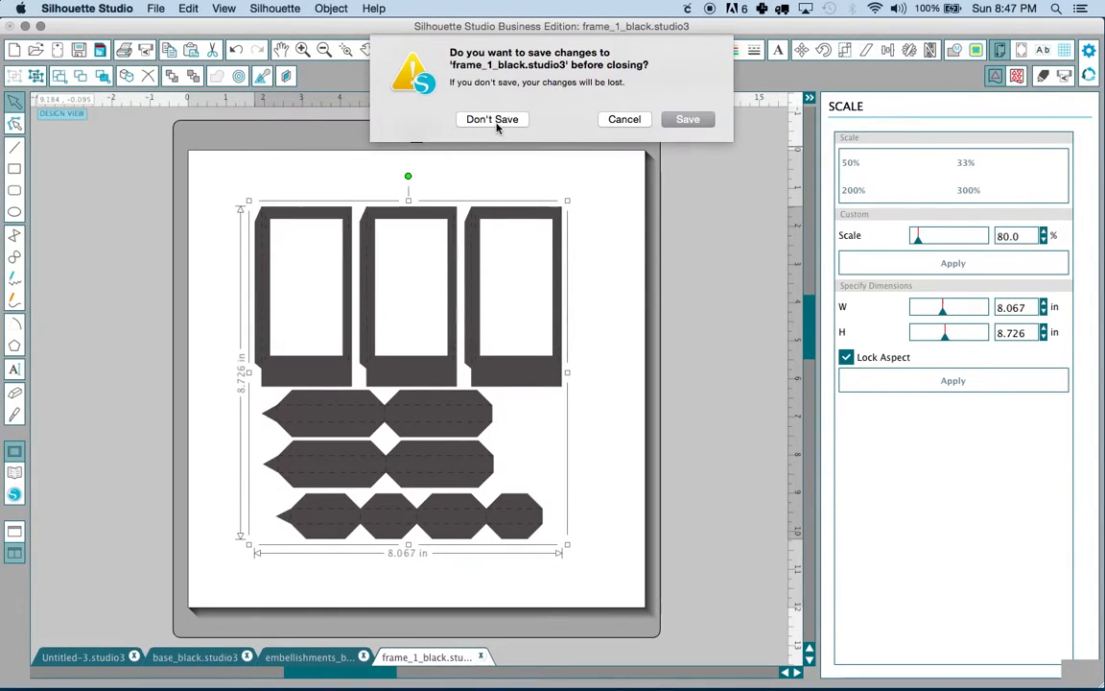
pyautogui.click(492, 118)
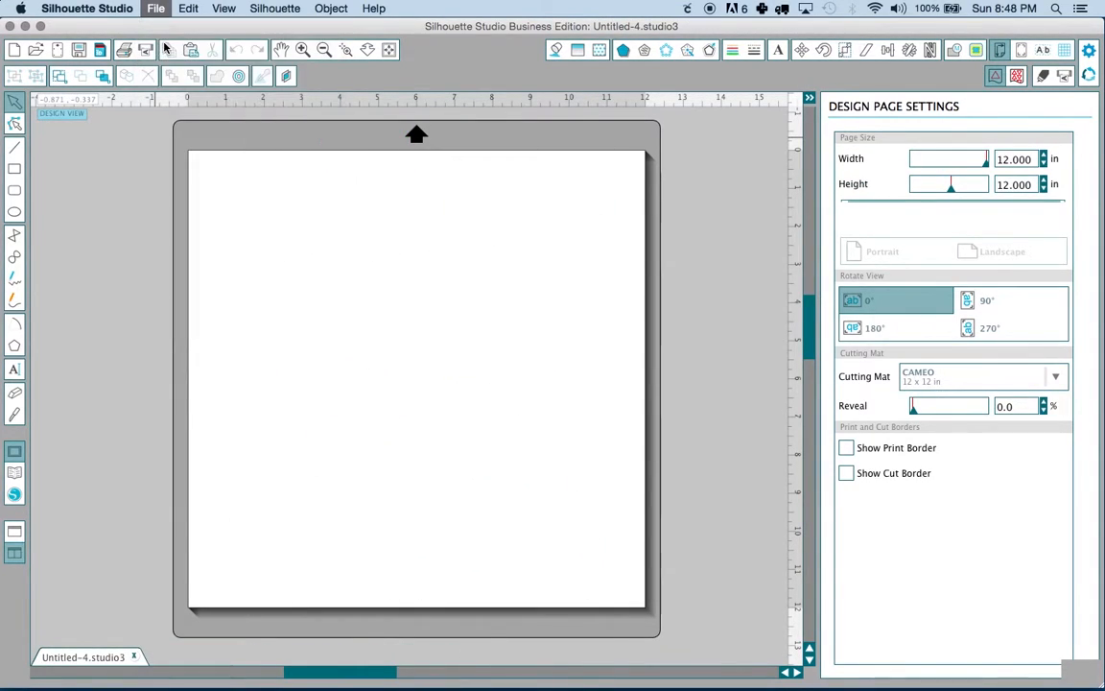
pyautogui.click(156, 8)
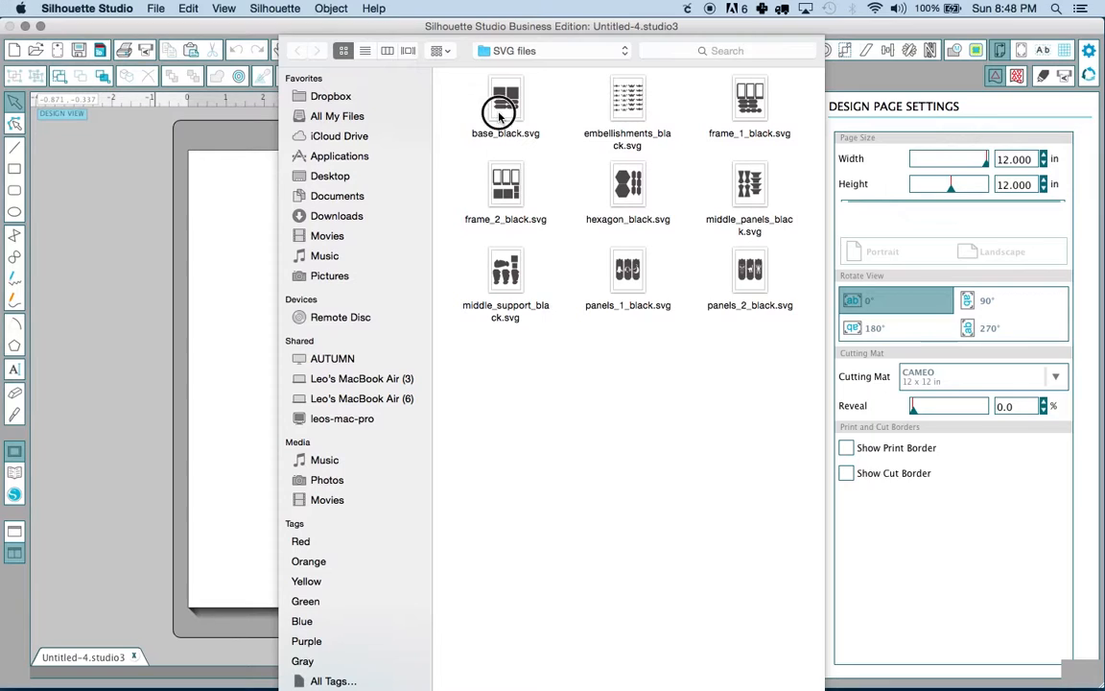
pyautogui.doubleClick(506, 101)
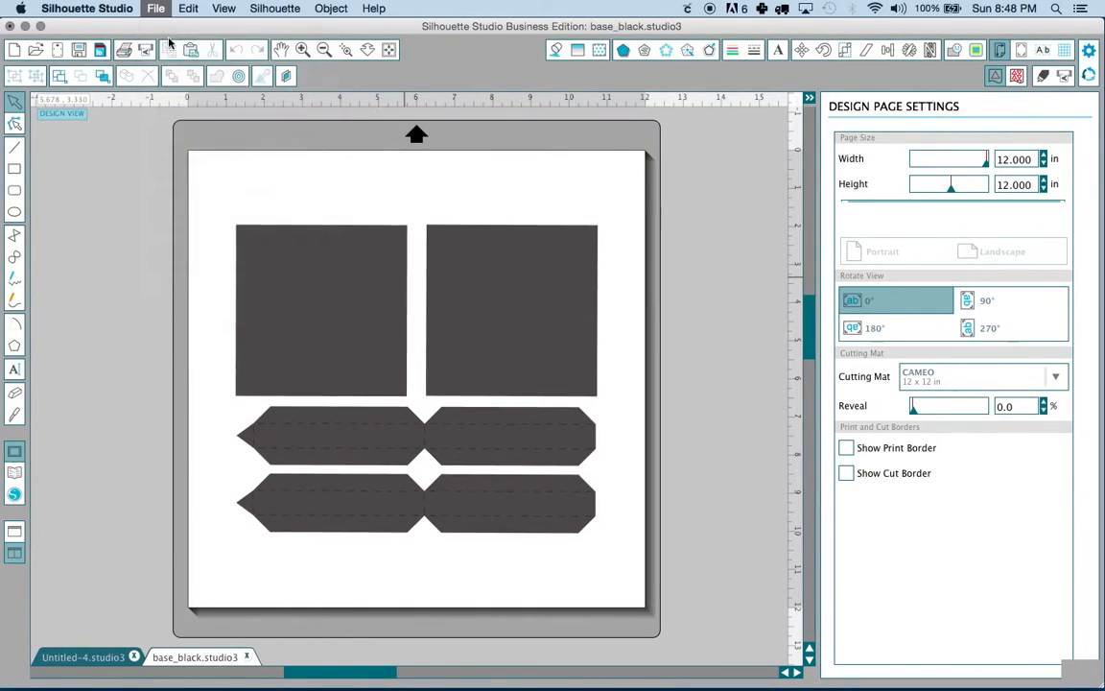
# Reopen embellishments_black.svg and frame_1_black.svg as fresh documents.
pyautogui.click(155, 8)
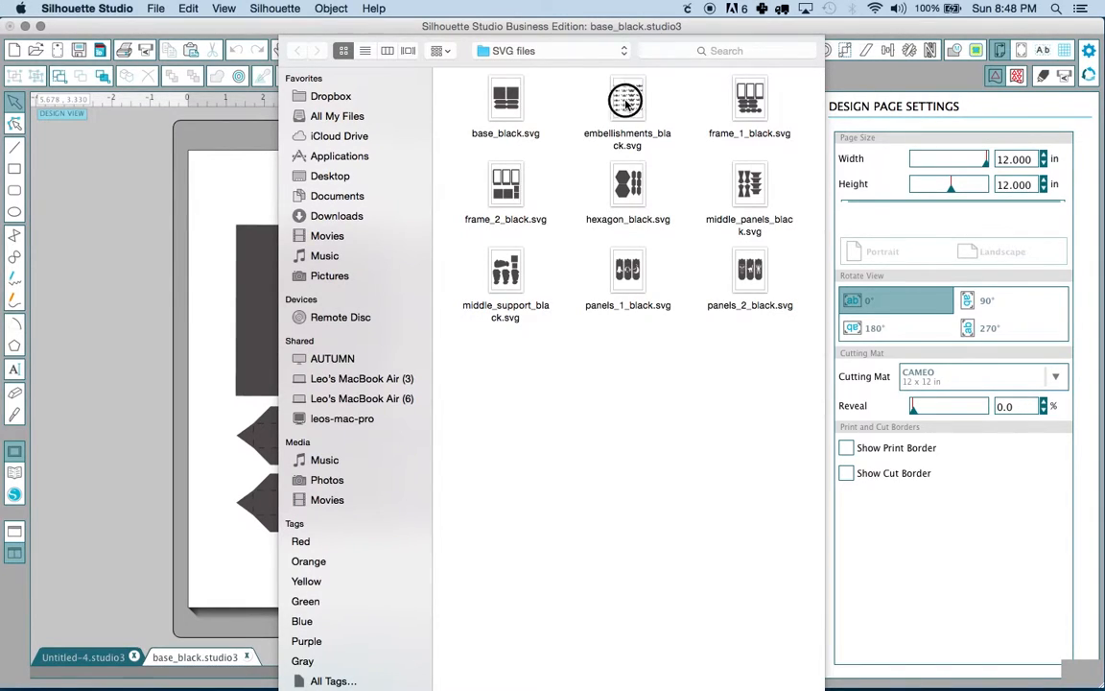
pyautogui.doubleClick(627, 99)
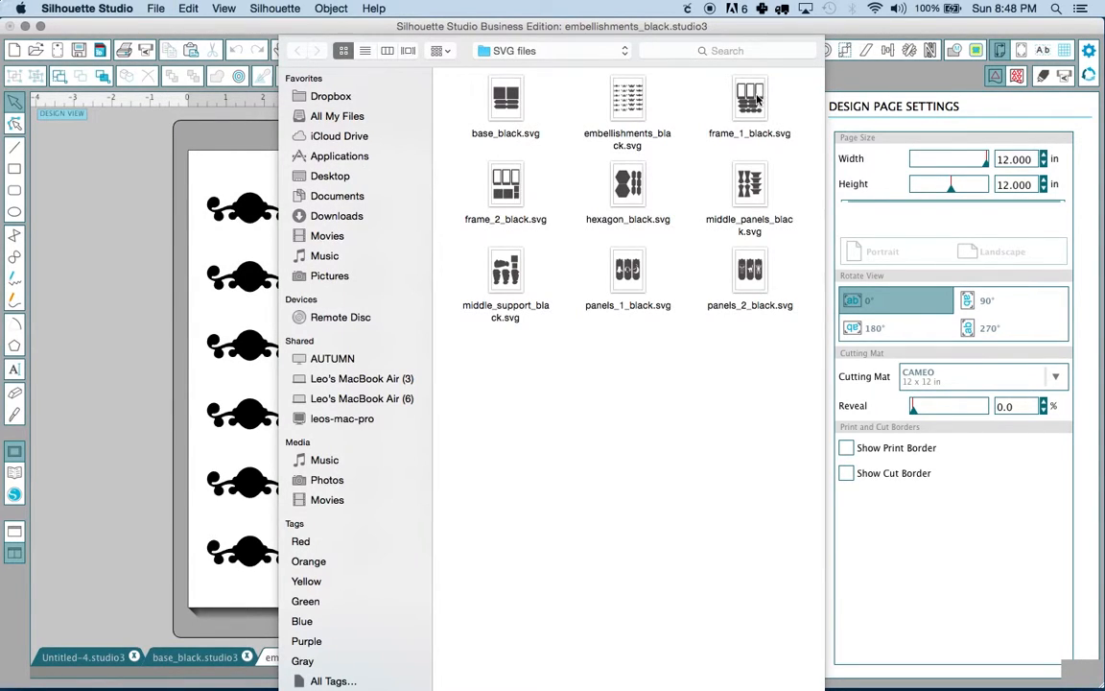
pyautogui.doubleClick(749, 97)
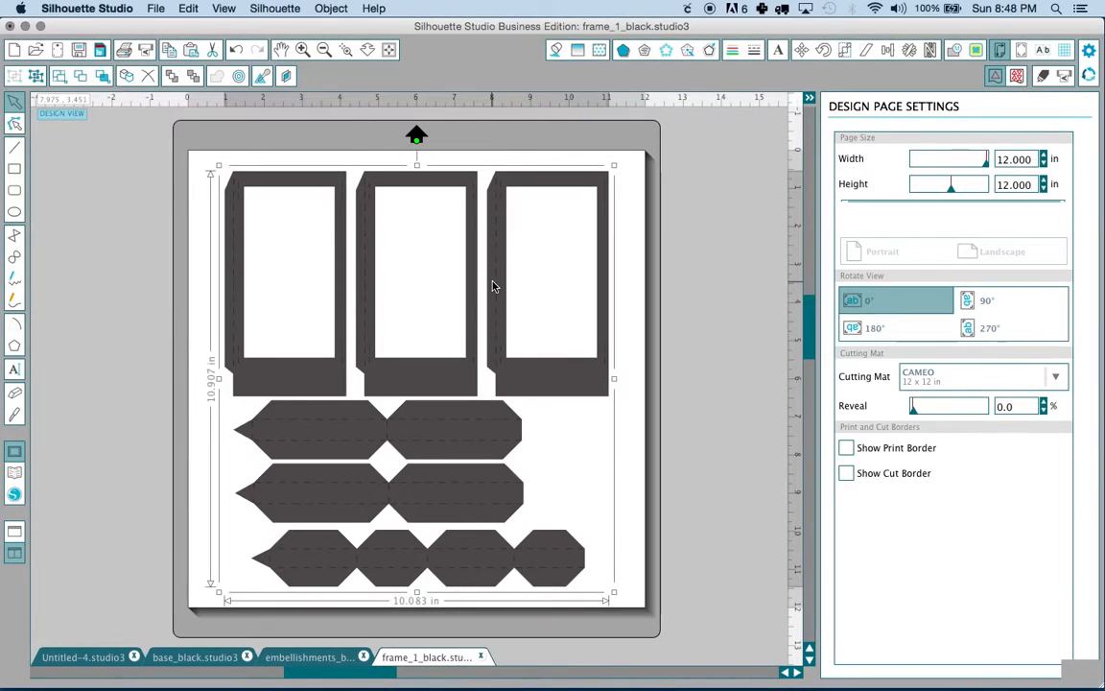
# Cut the frame_1 pieces and paste them onto the embellishments mat.
pyautogui.click(188, 7)
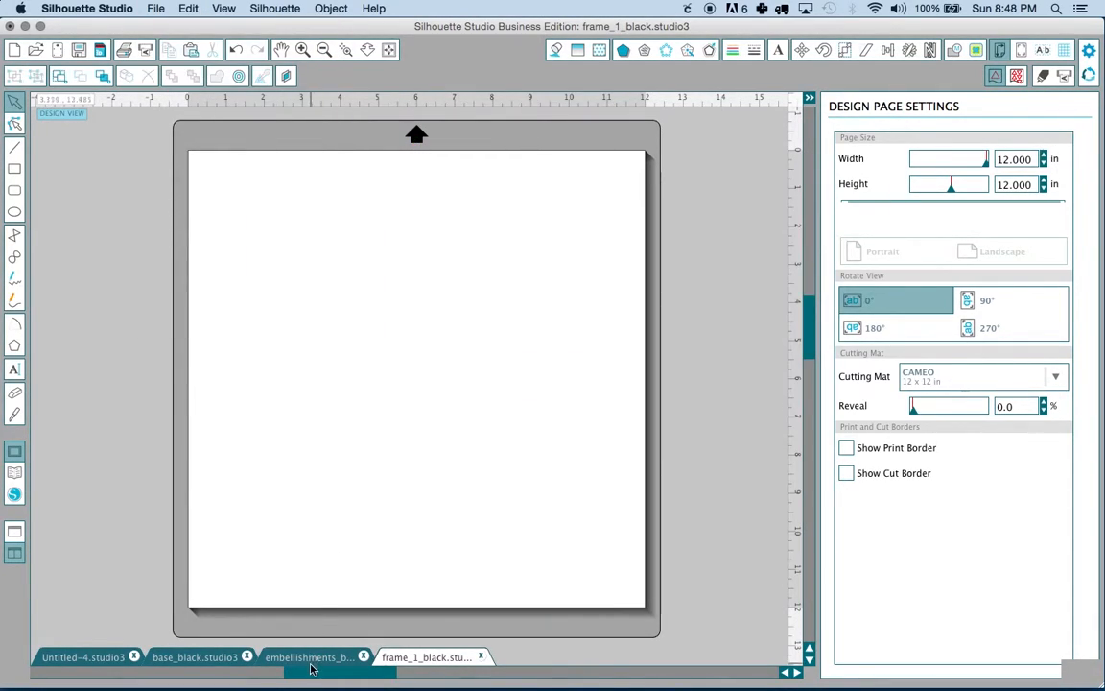
pyautogui.click(307, 657)
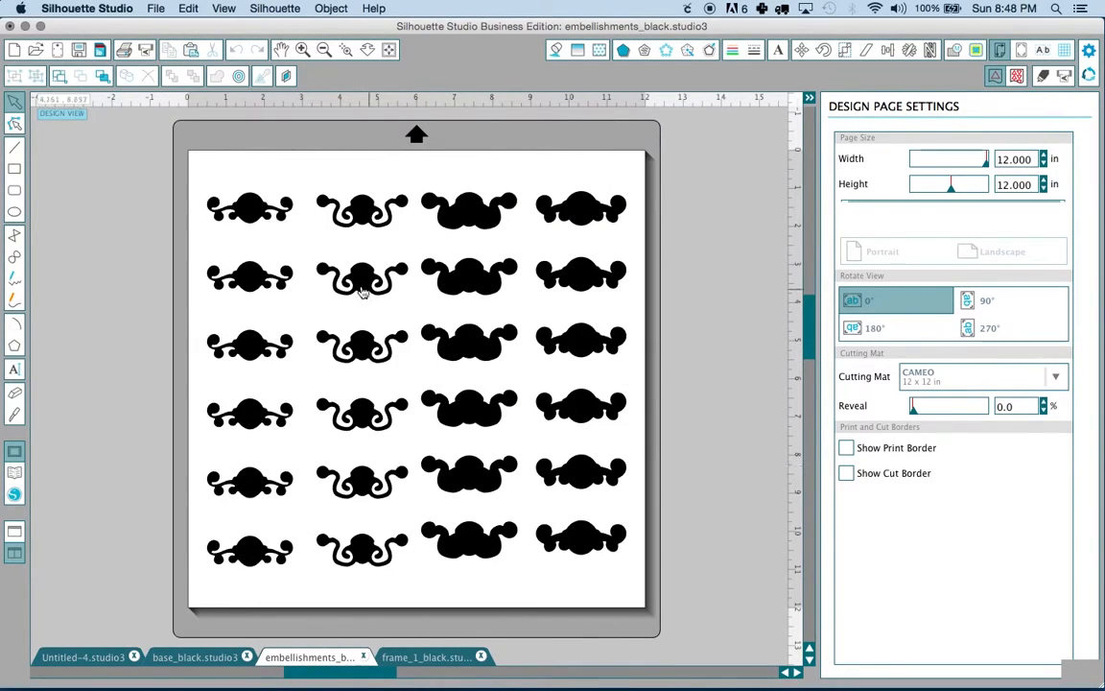
pyautogui.click(188, 8)
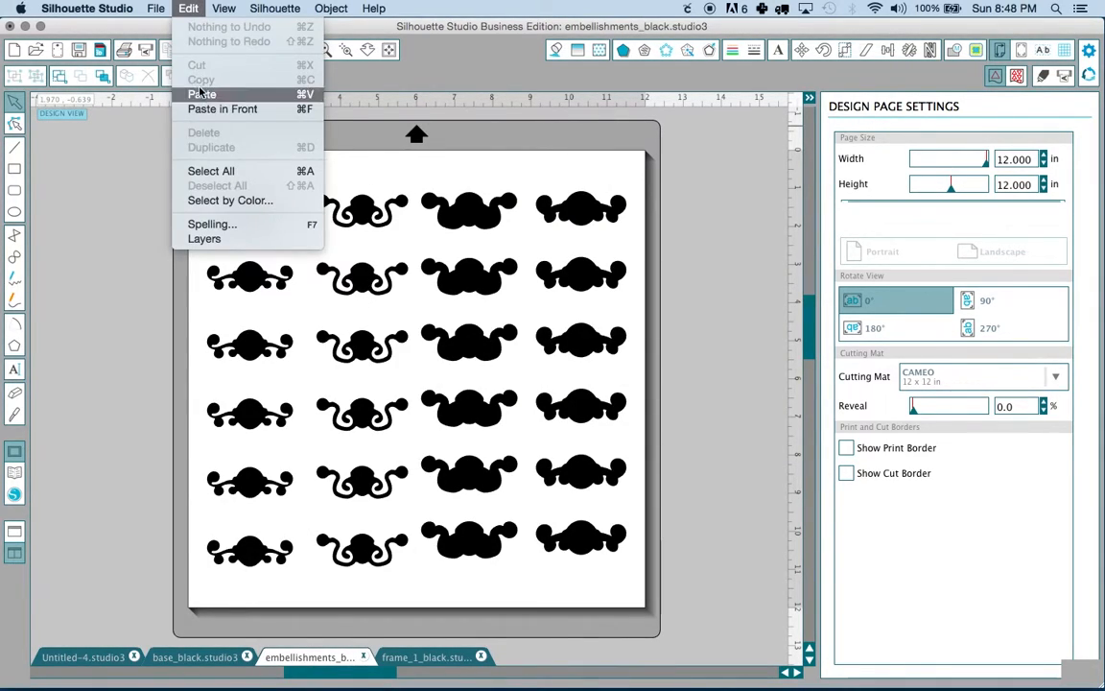
pyautogui.click(202, 94)
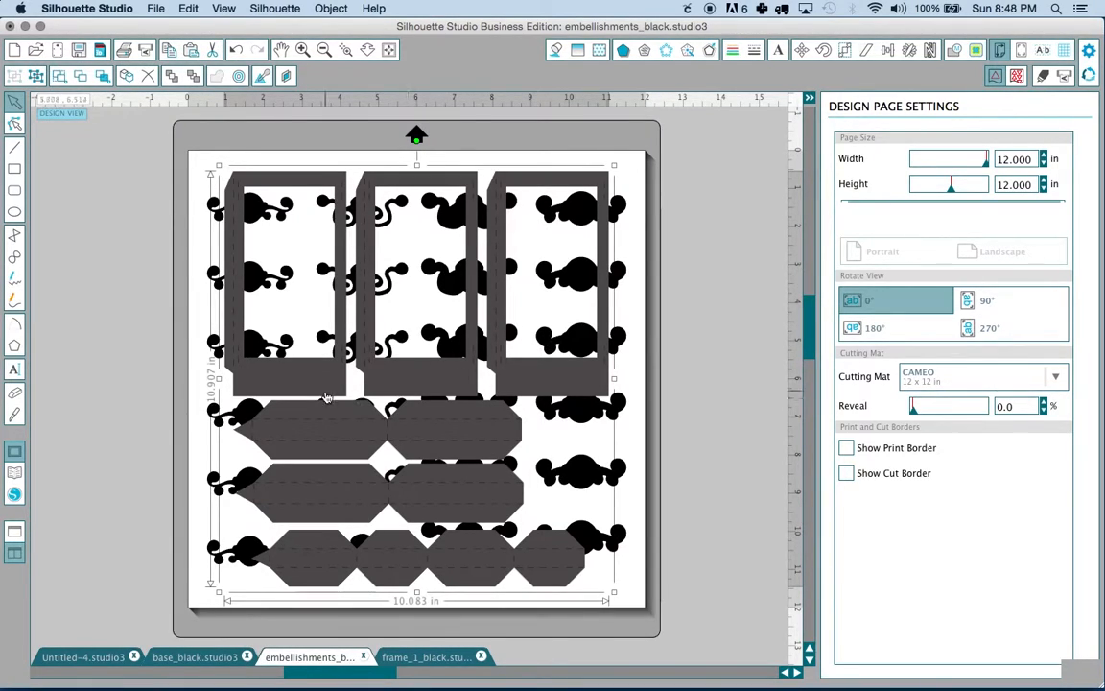
# Cut the base pieces and paste them onto the embellishments mat too.
pyautogui.click(195, 657)
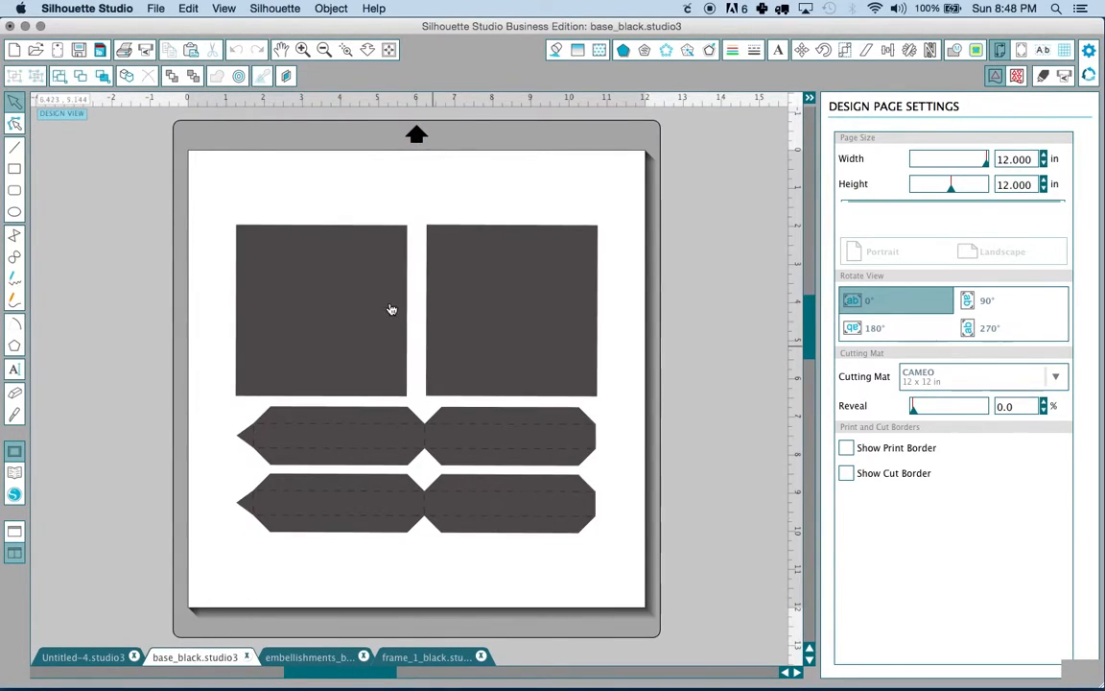
pyautogui.click(188, 8)
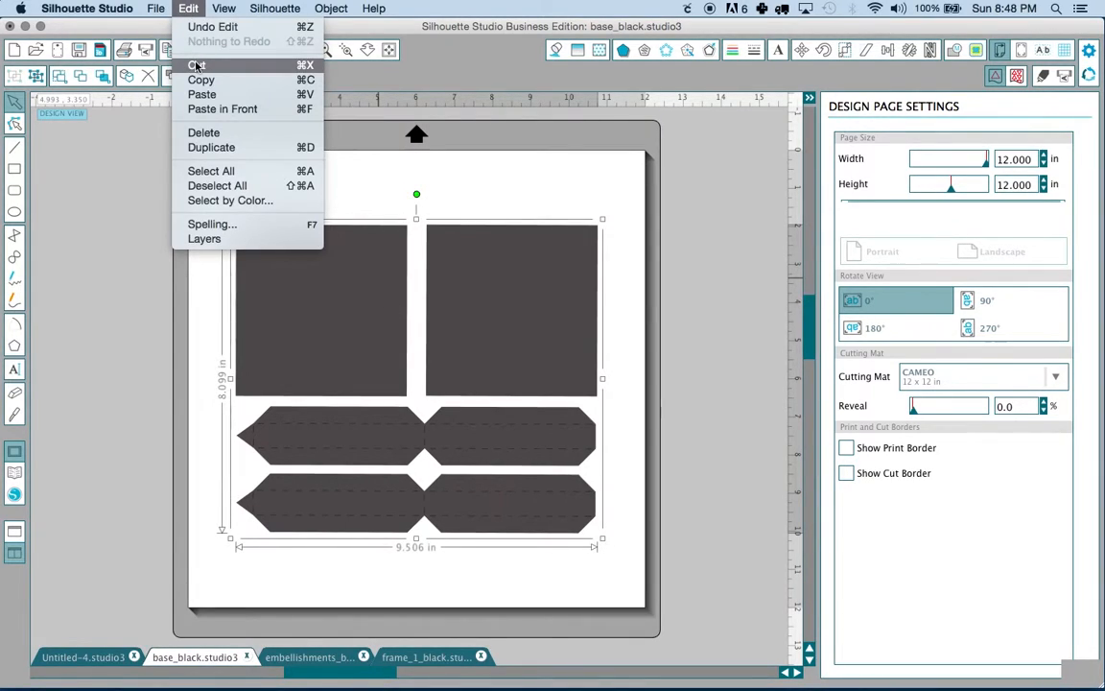
pyautogui.click(307, 657)
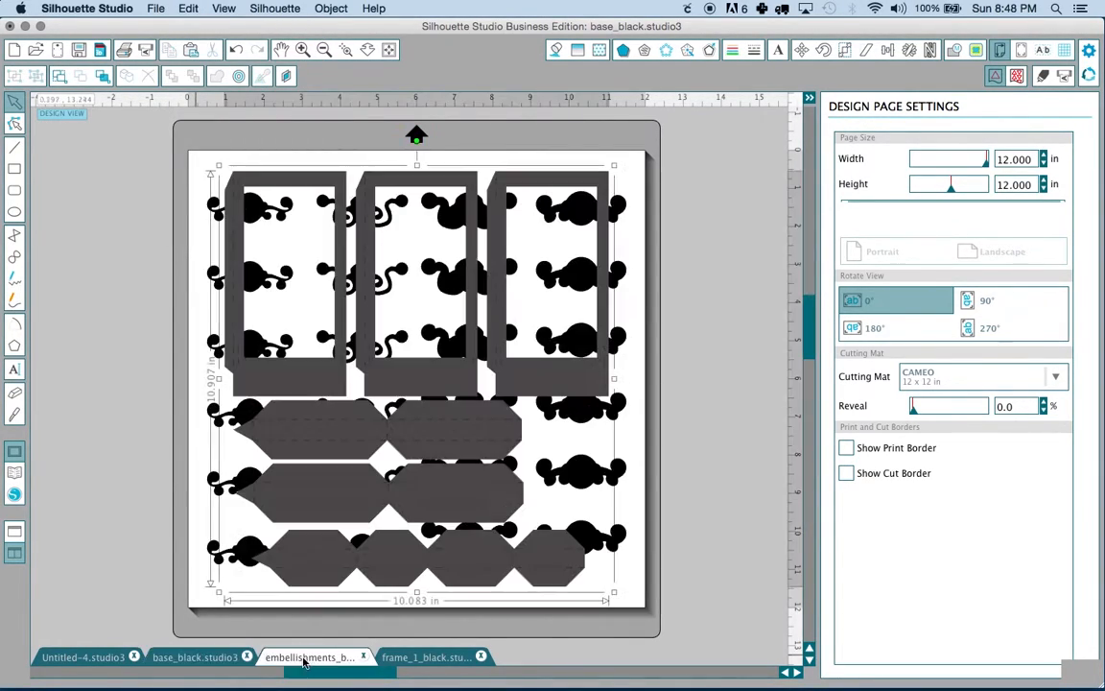
pyautogui.click(188, 7)
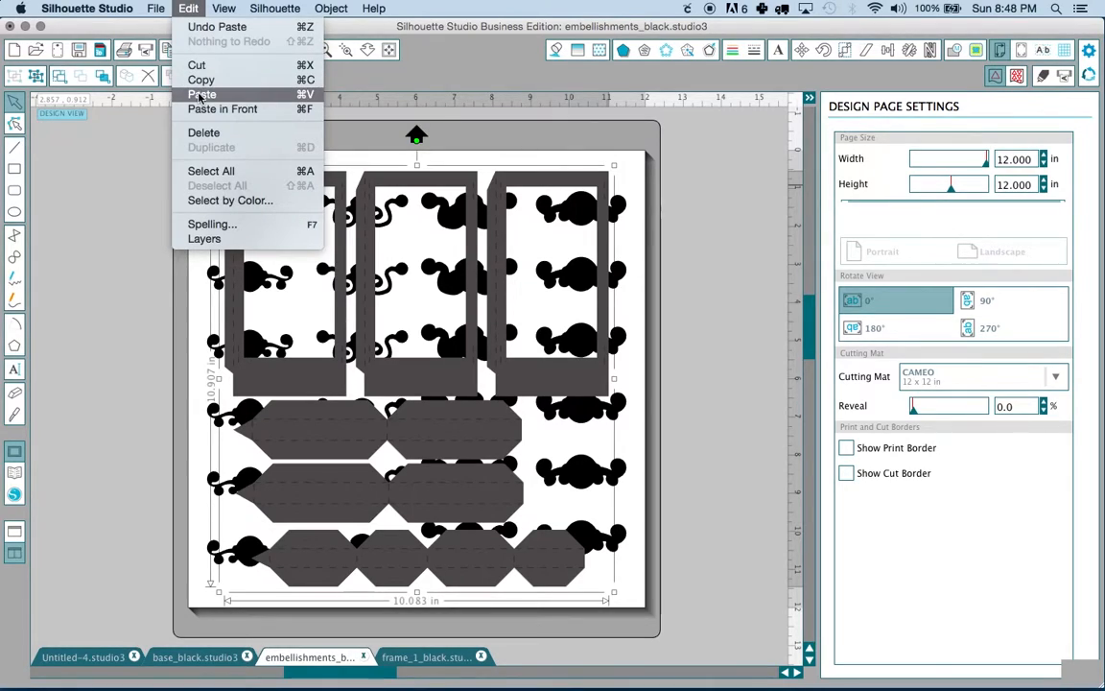
pyautogui.click(203, 94)
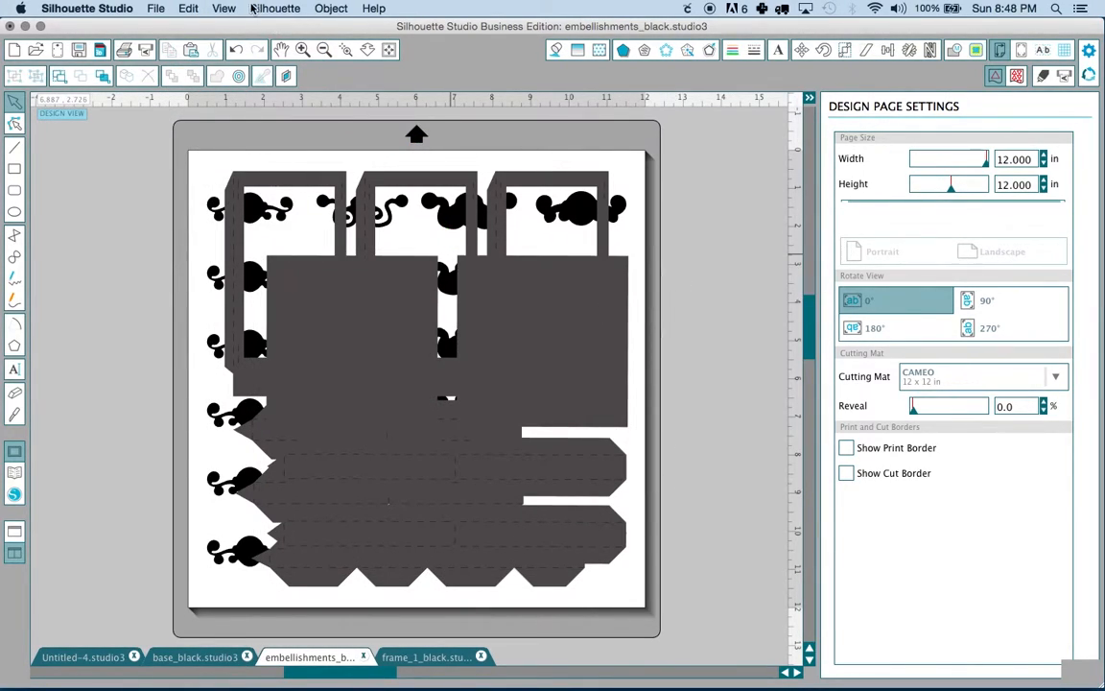
pyautogui.click(188, 9)
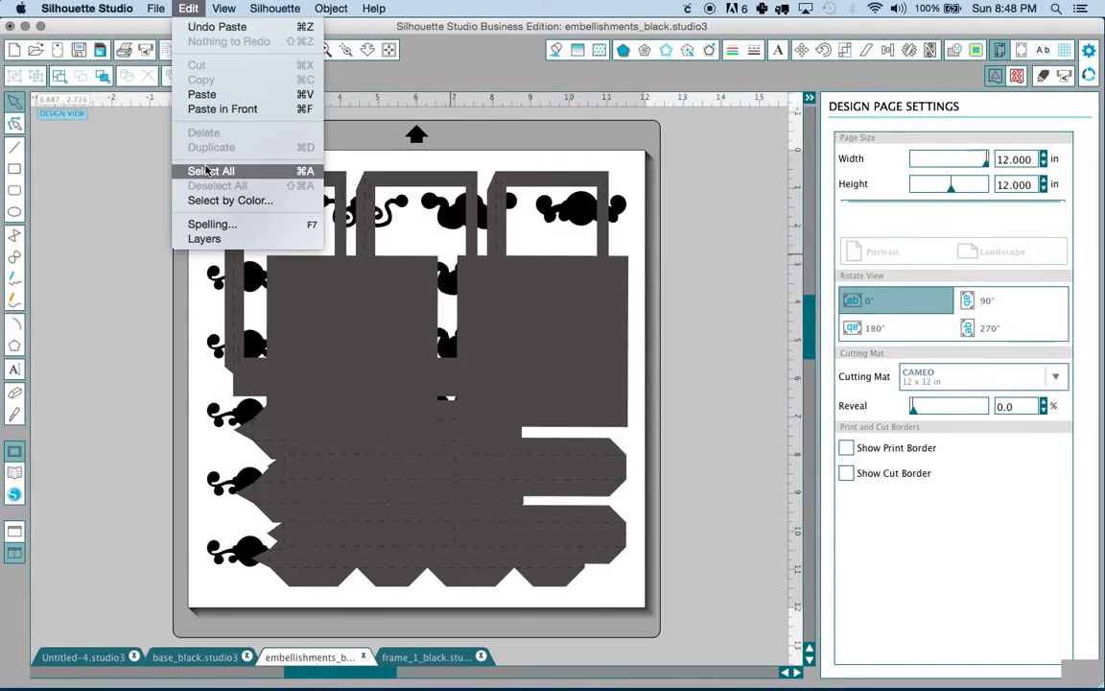
# Select all pieces and drag a corner handle to shrink them together to about 6.6 × 6.5 in.
pyautogui.click(211, 171)
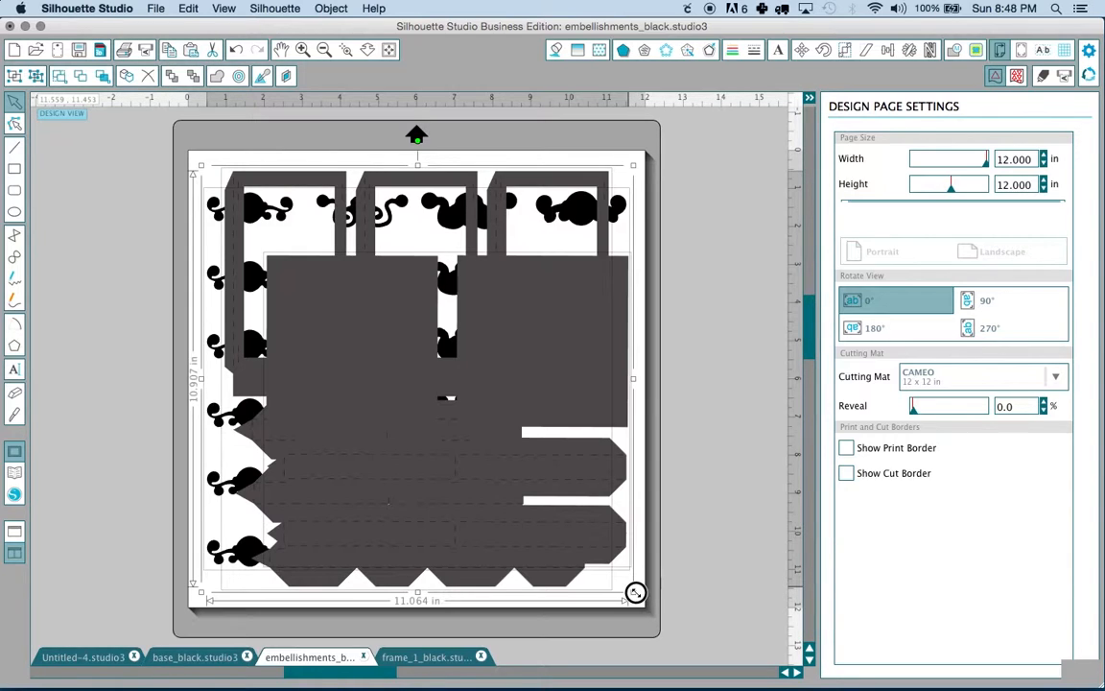
pyautogui.moveTo(635, 592); pyautogui.dragTo(537, 510)
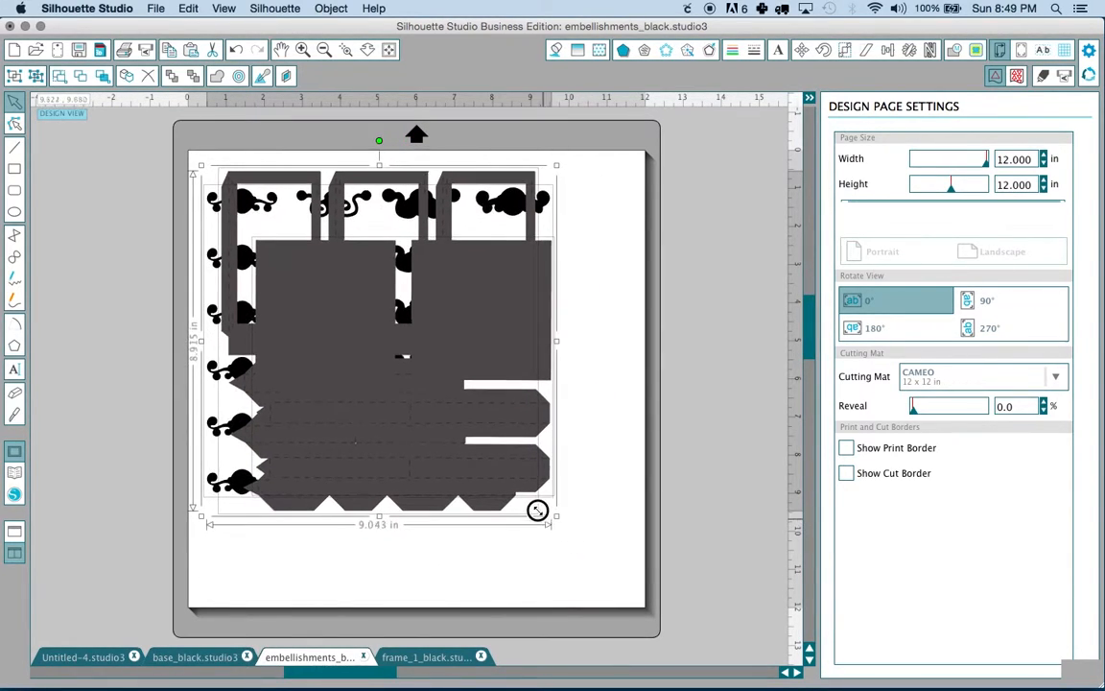
pyautogui.moveTo(537, 509); pyautogui.dragTo(506, 484)
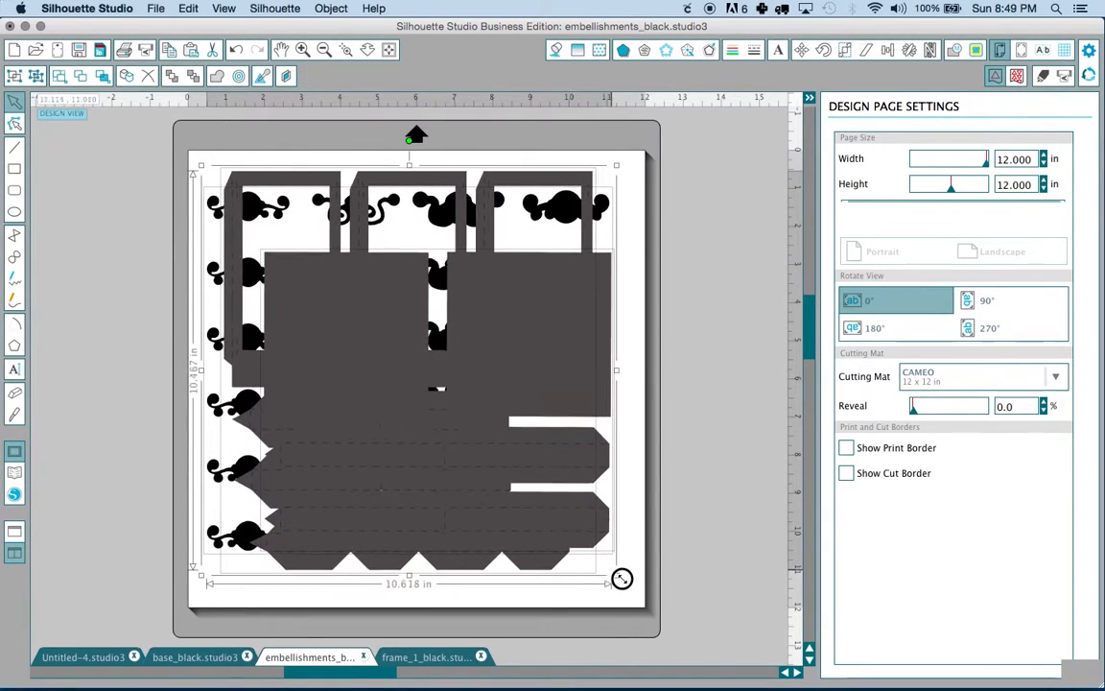
pyautogui.moveTo(622, 579); pyautogui.dragTo(663, 606)
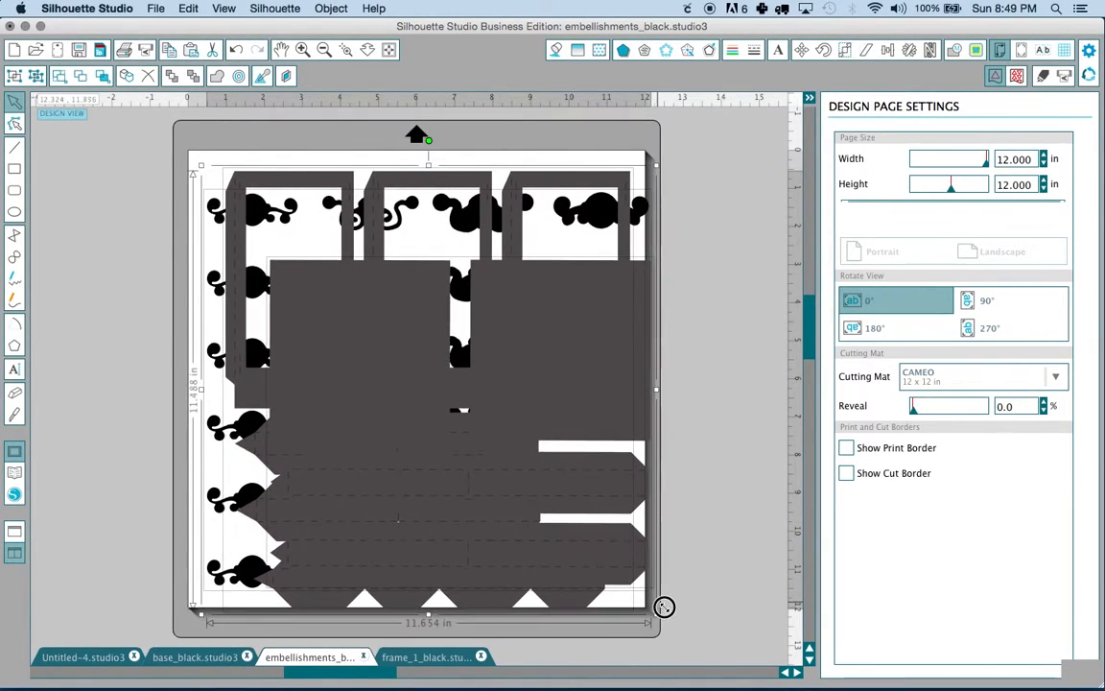
pyautogui.moveTo(665, 607); pyautogui.dragTo(625, 571)
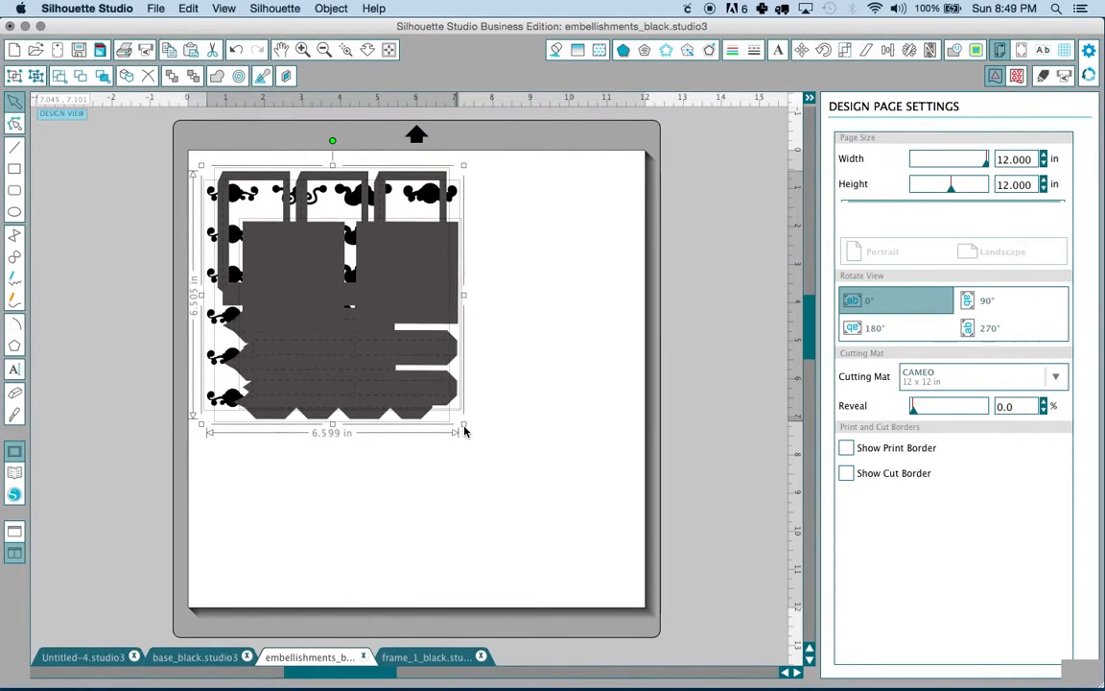
pyautogui.click(541, 406)
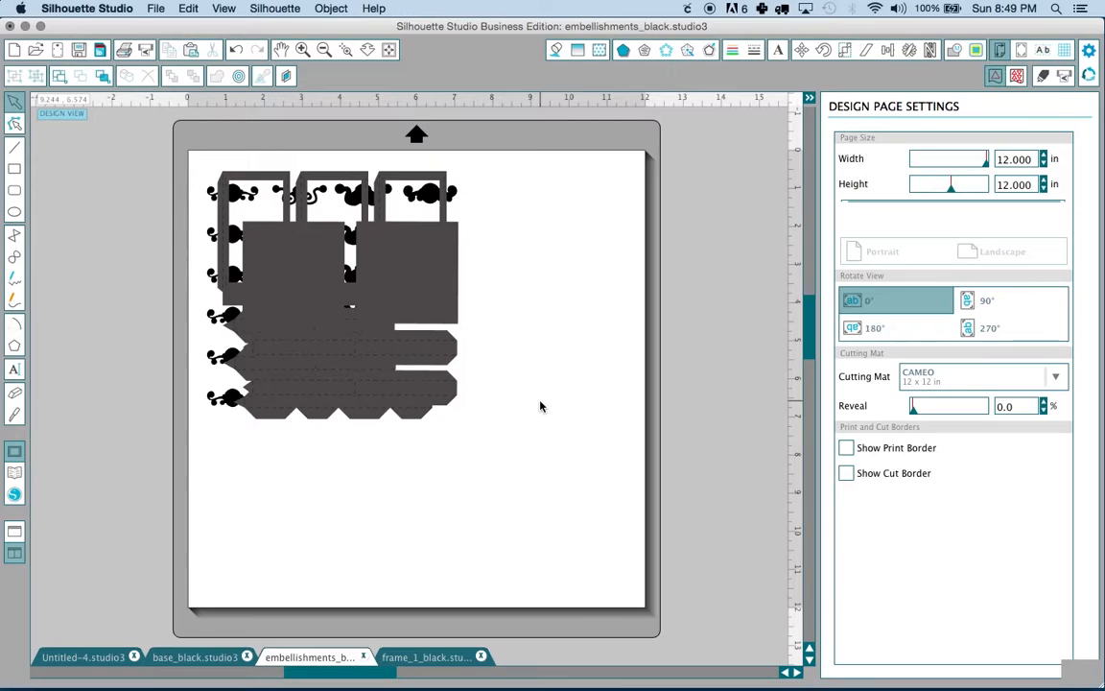